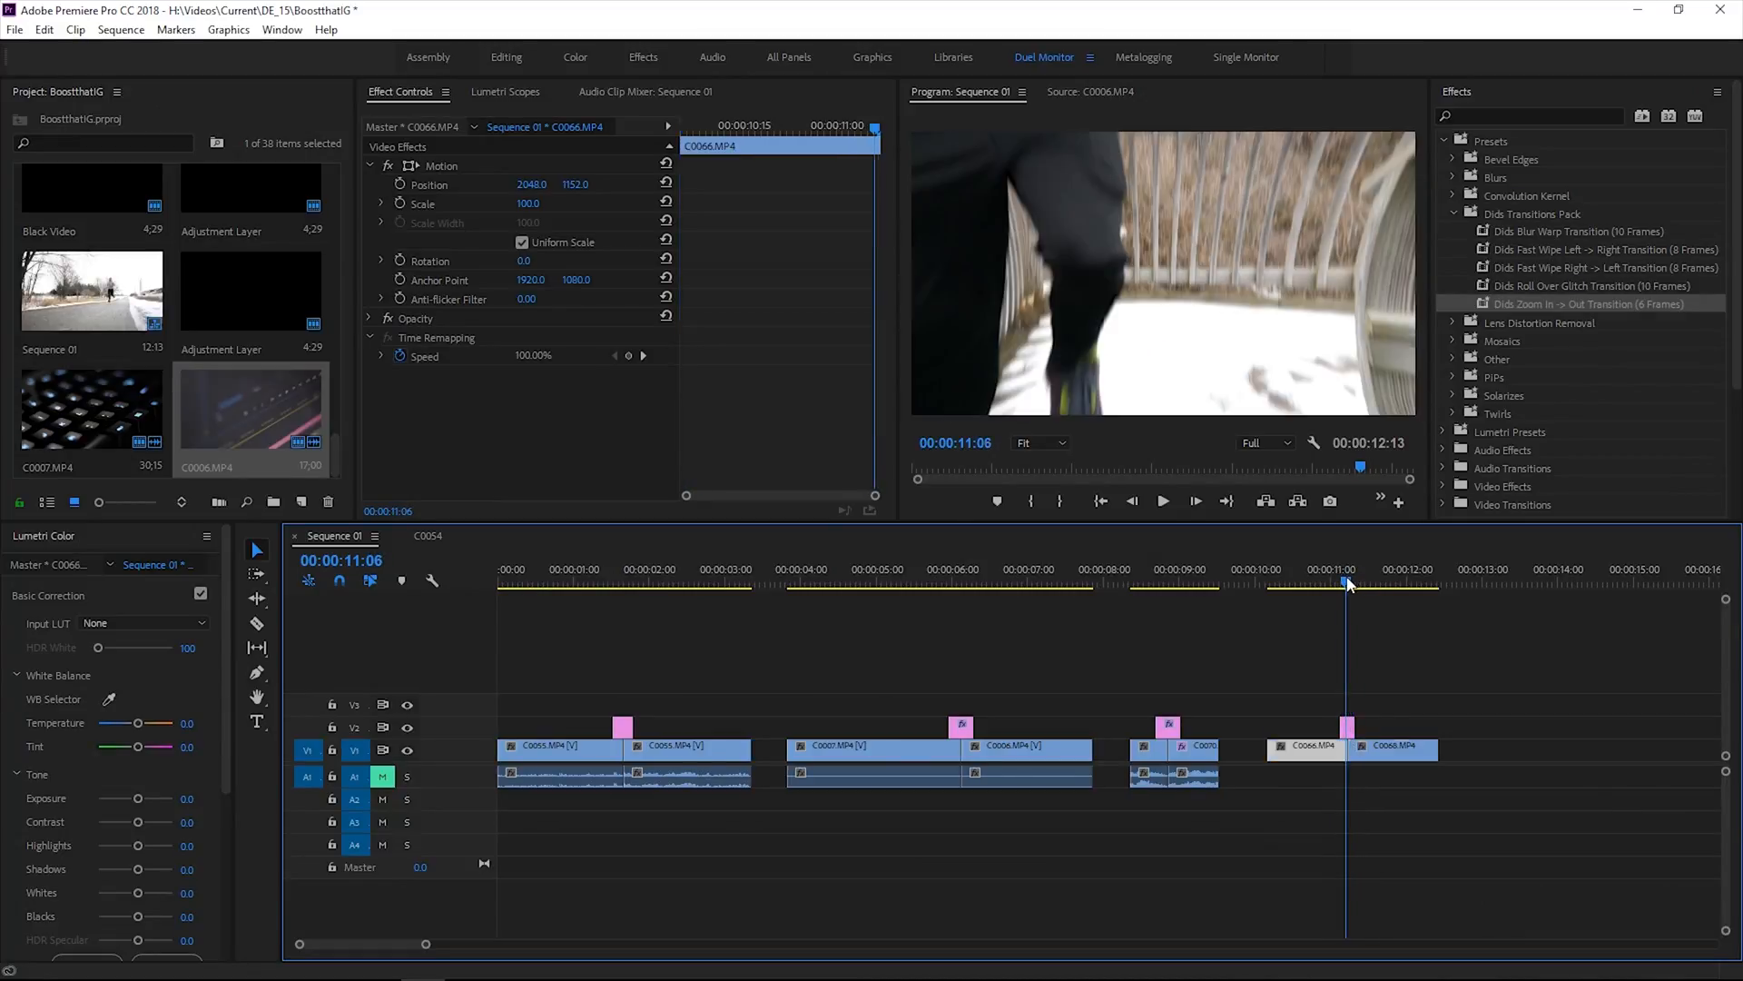
Move the playhead to about 00:00:09:21, then back to 00:00:02:14.
left_click(1232, 583)
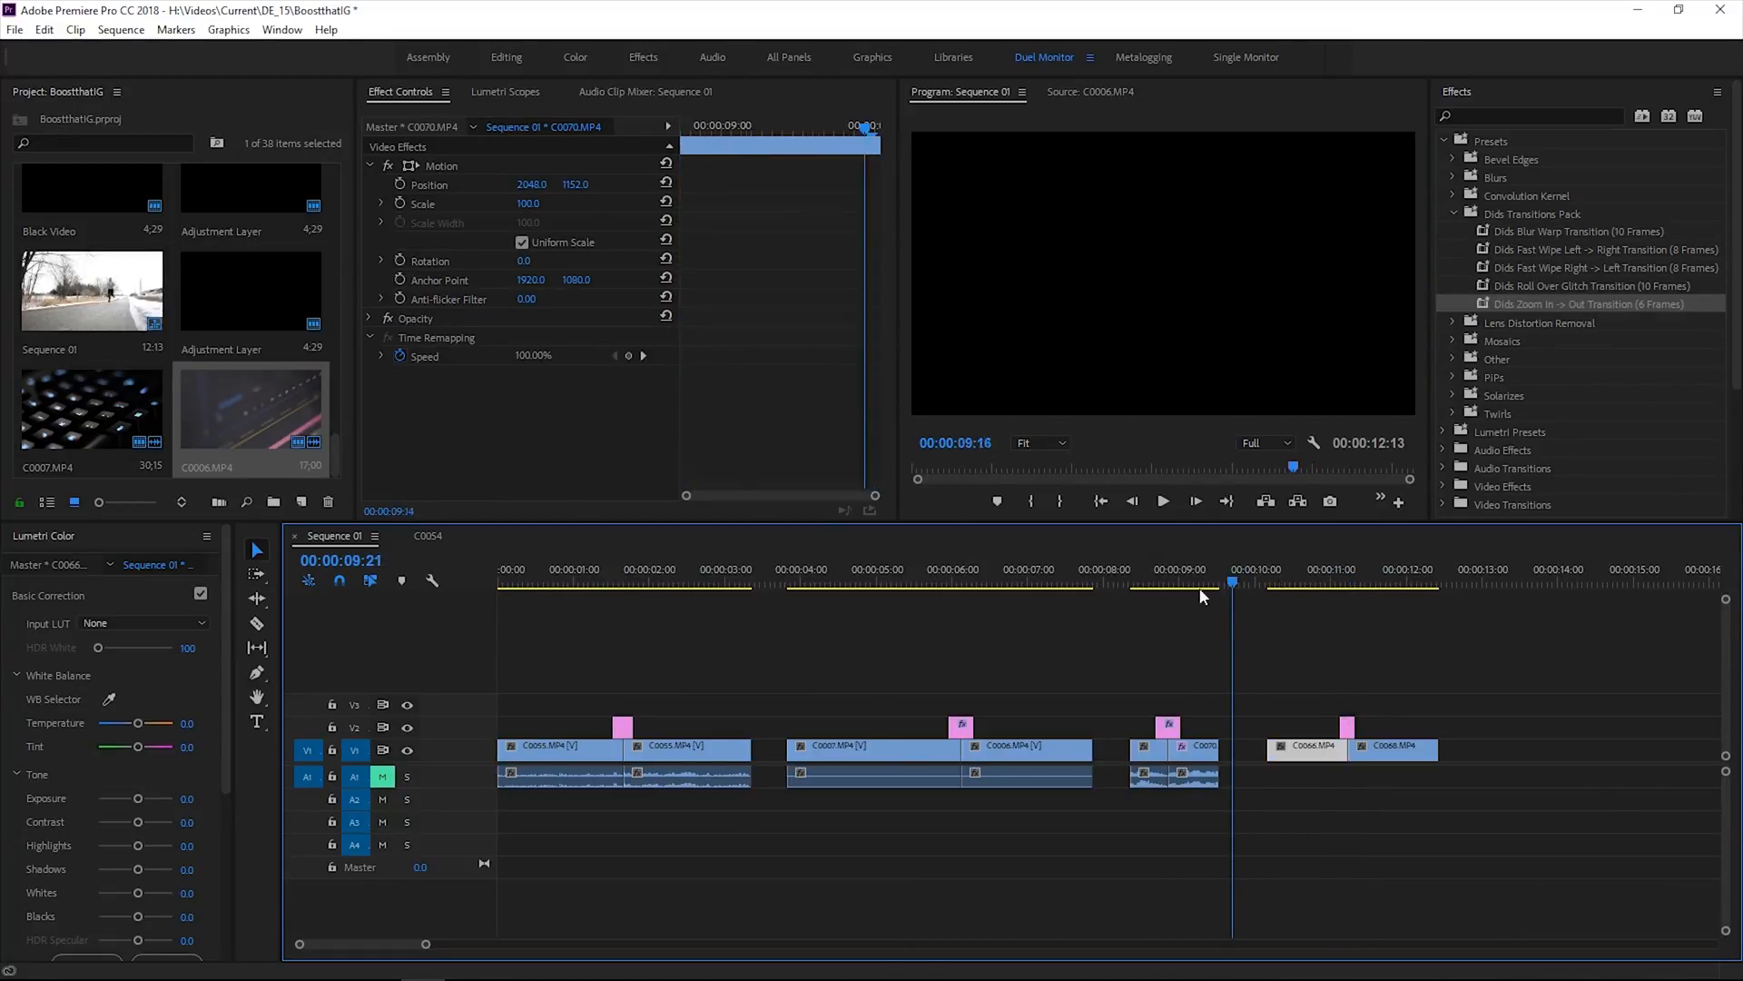
left_click(1178, 583)
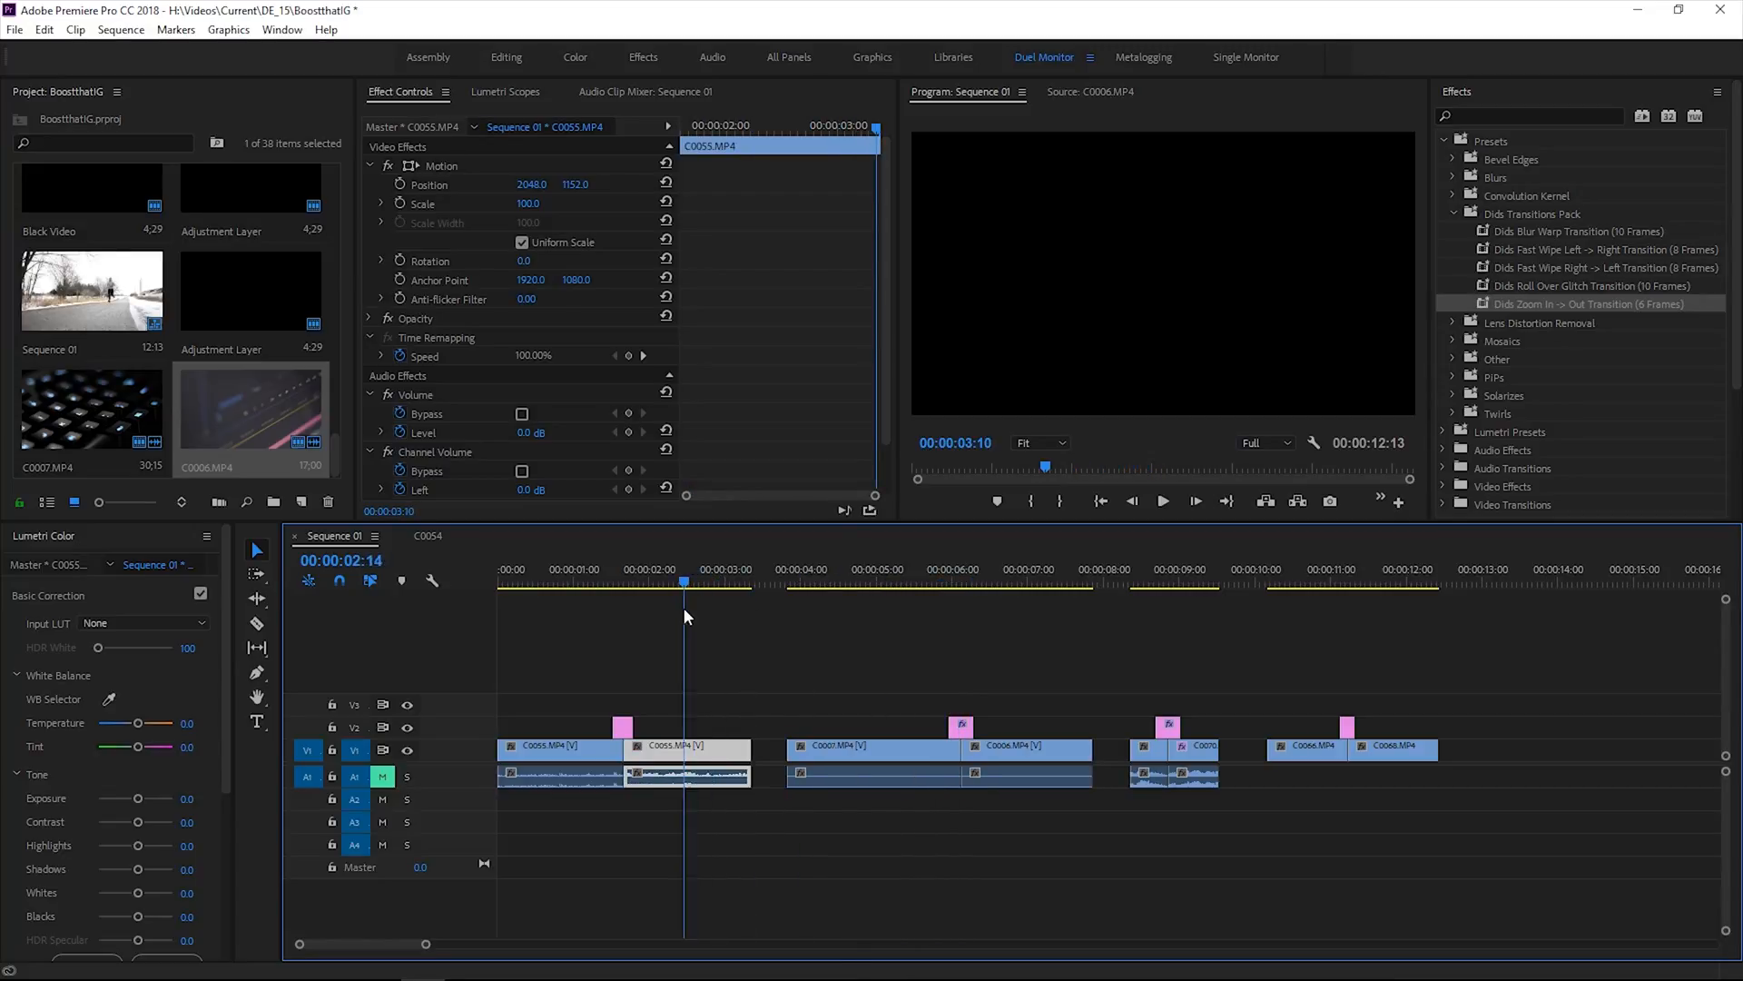
Scrub the first cut's zoom-blur transition near 00:00:01:20 and the third cut near 00:00:08:20.
left_click(623, 579)
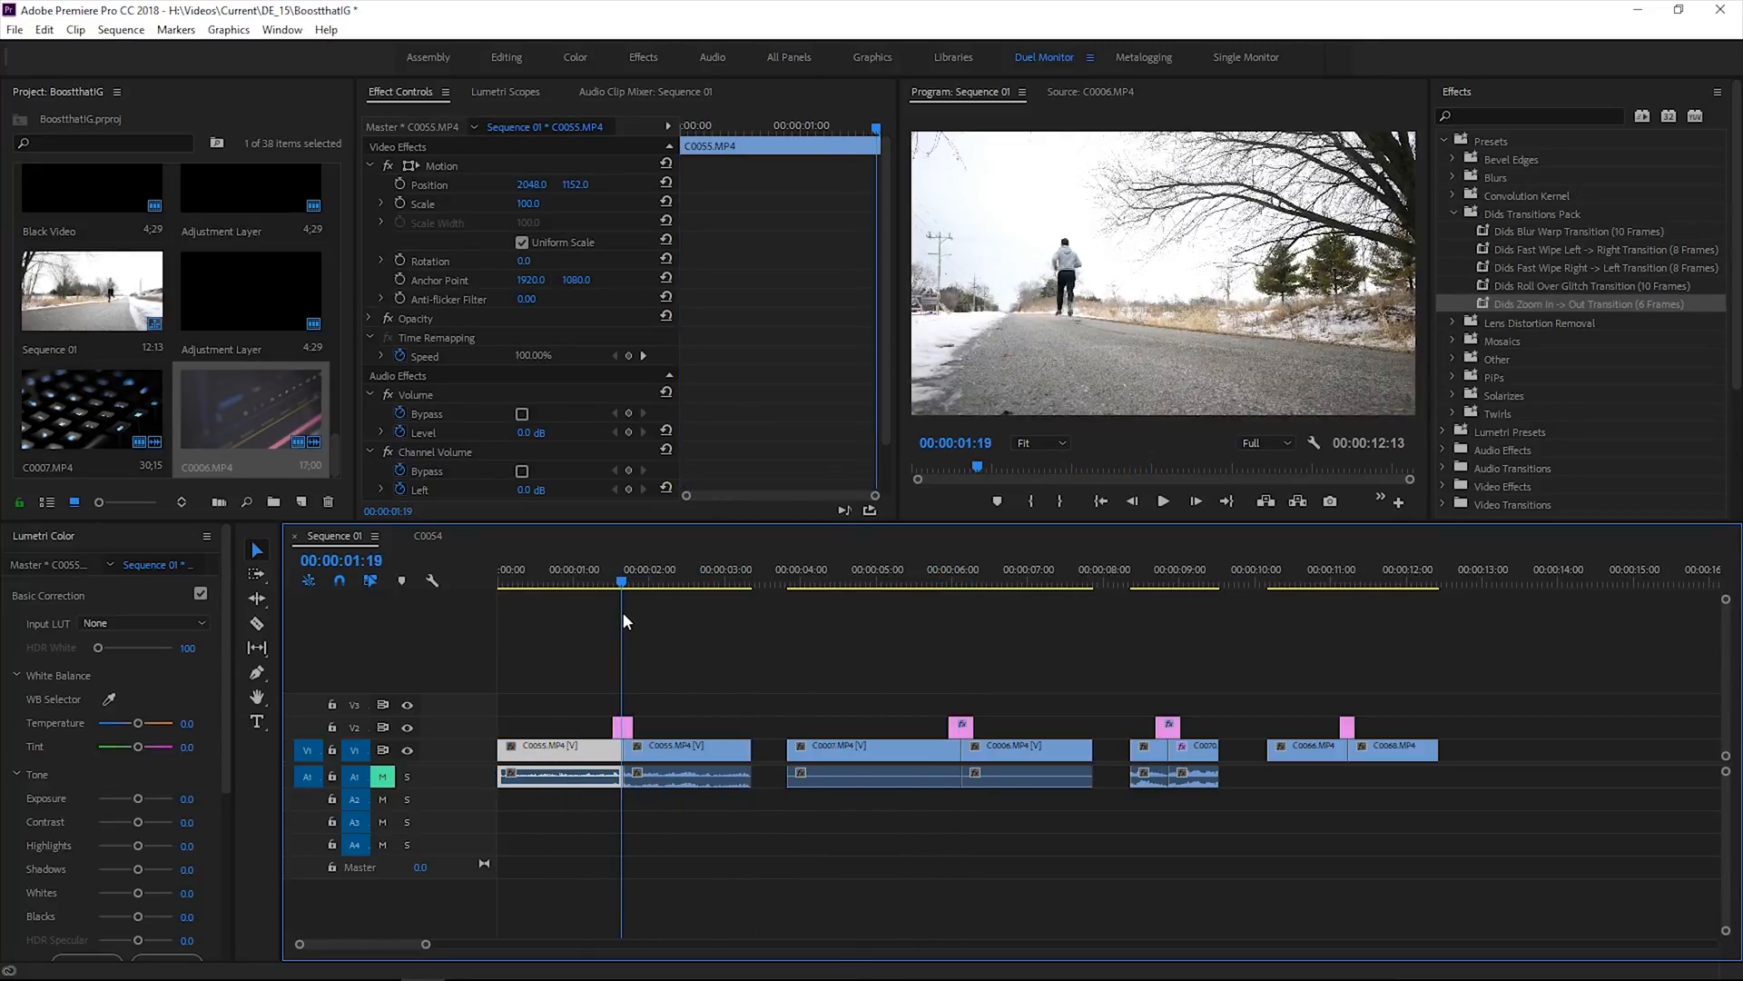
left_click(639, 579)
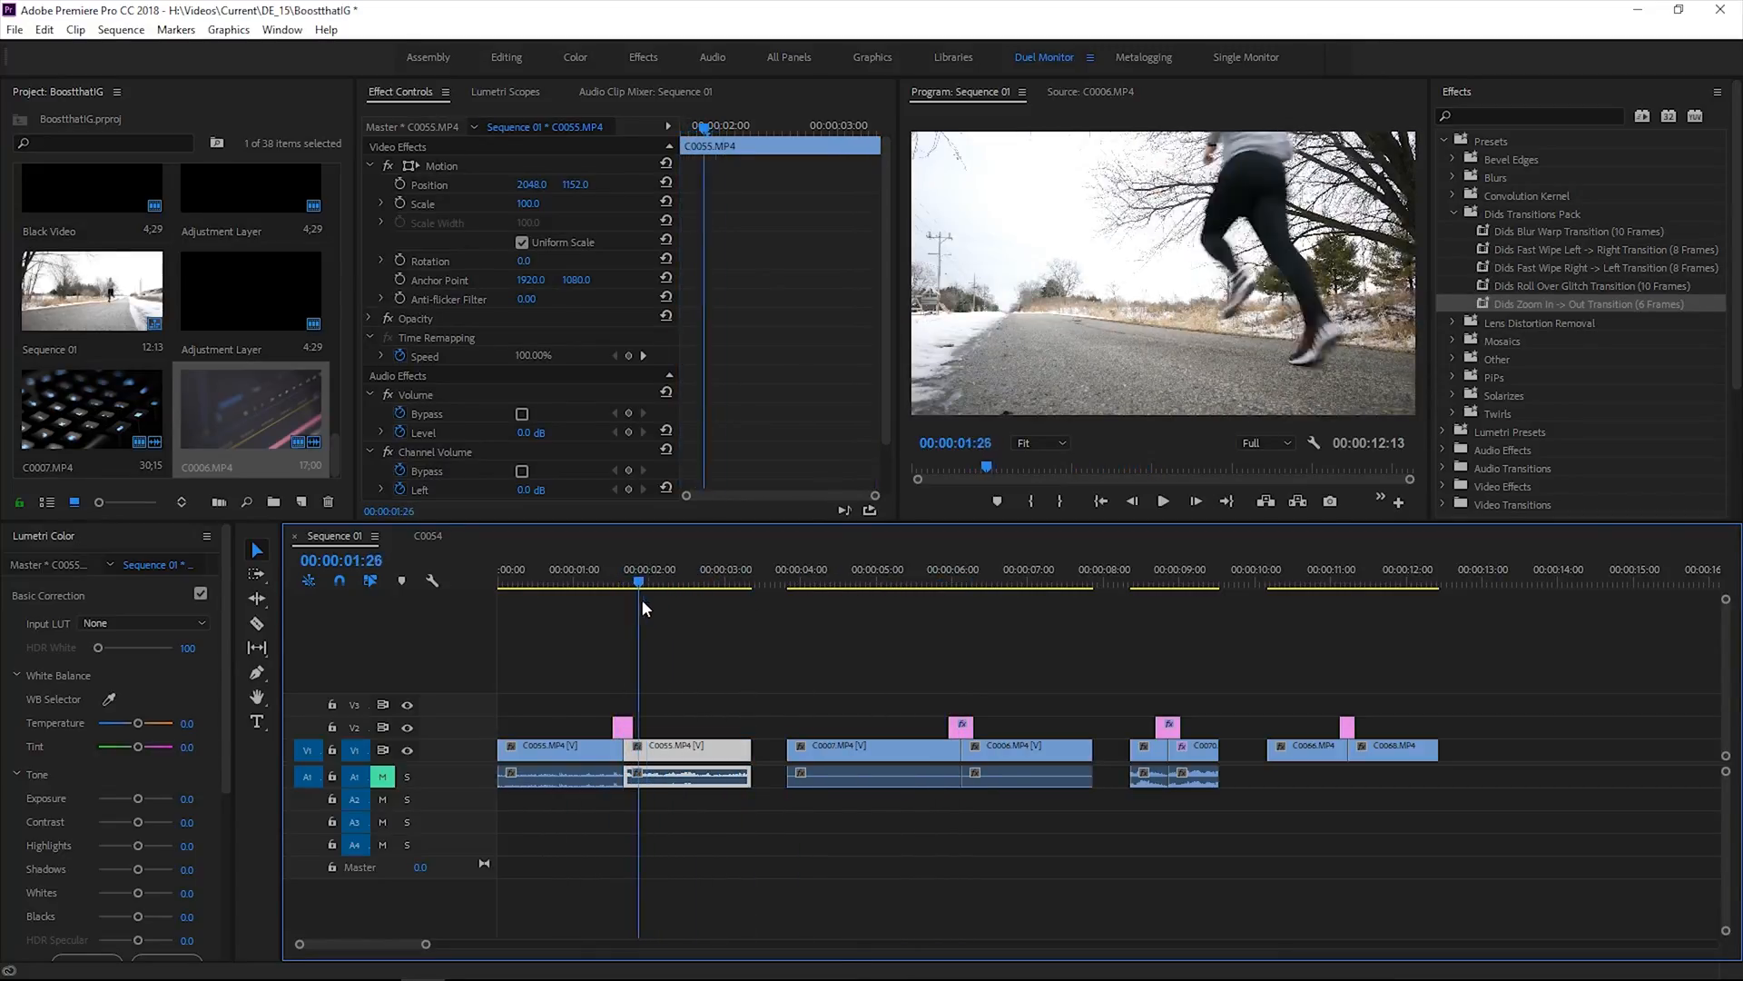
left_click(1140, 584)
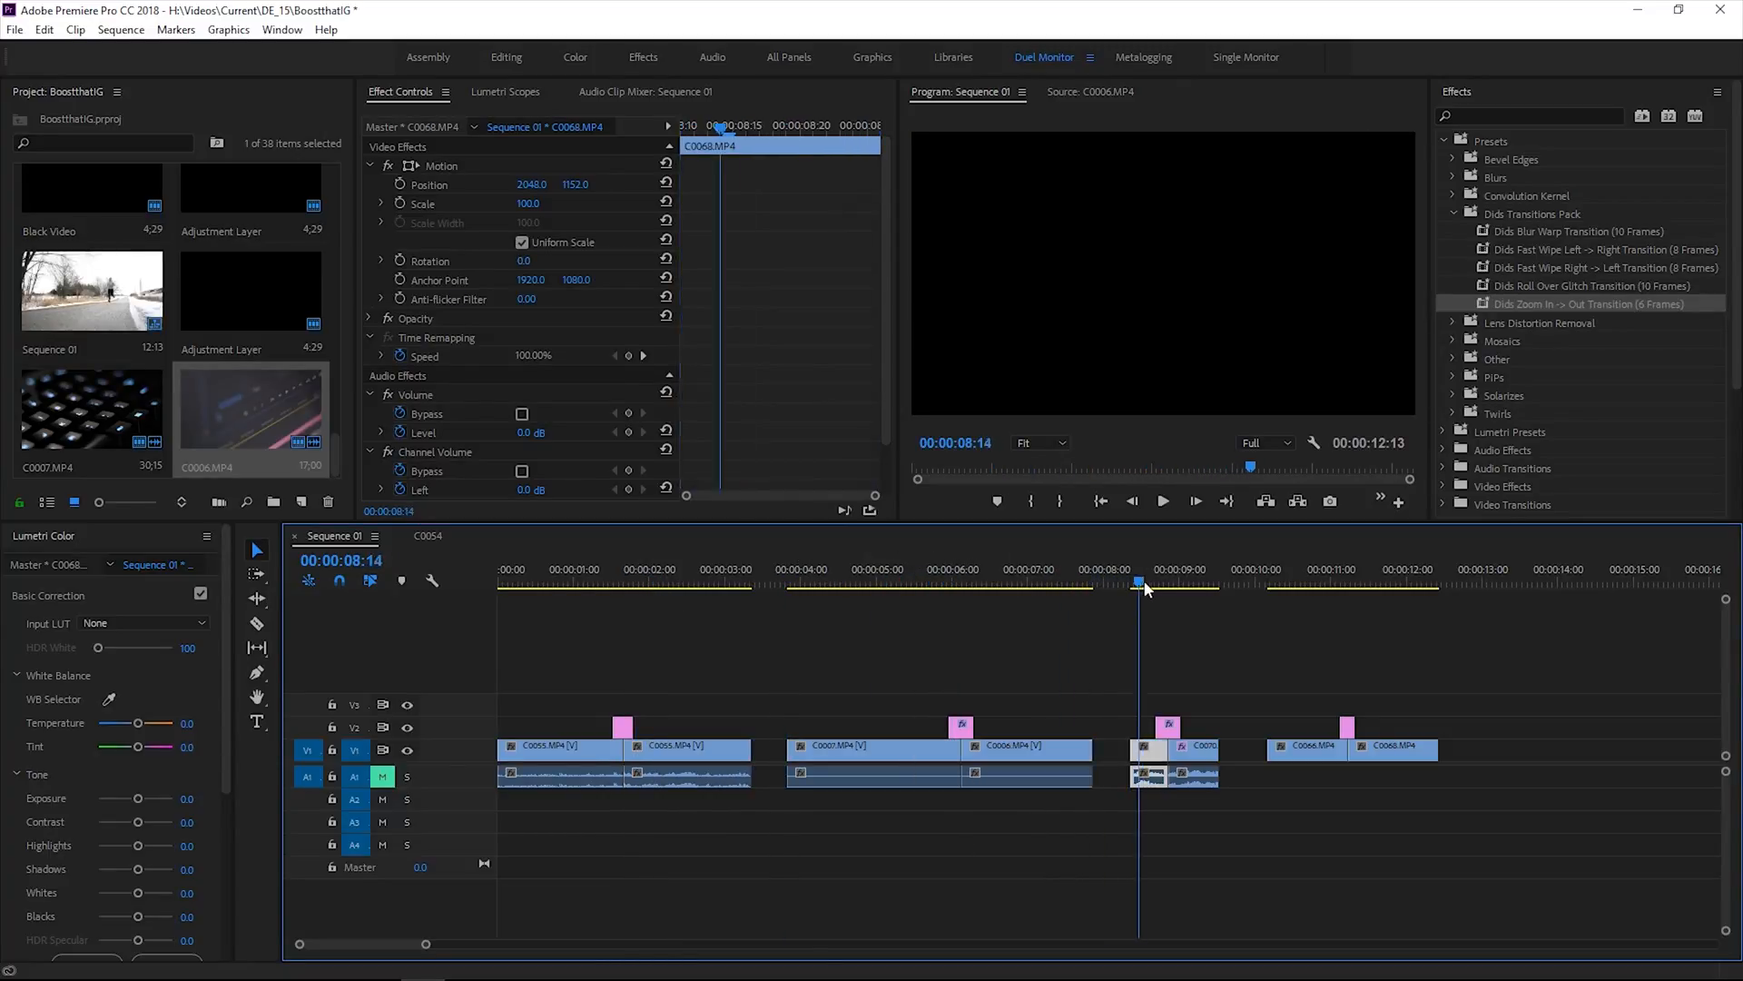
left_click(595, 581)
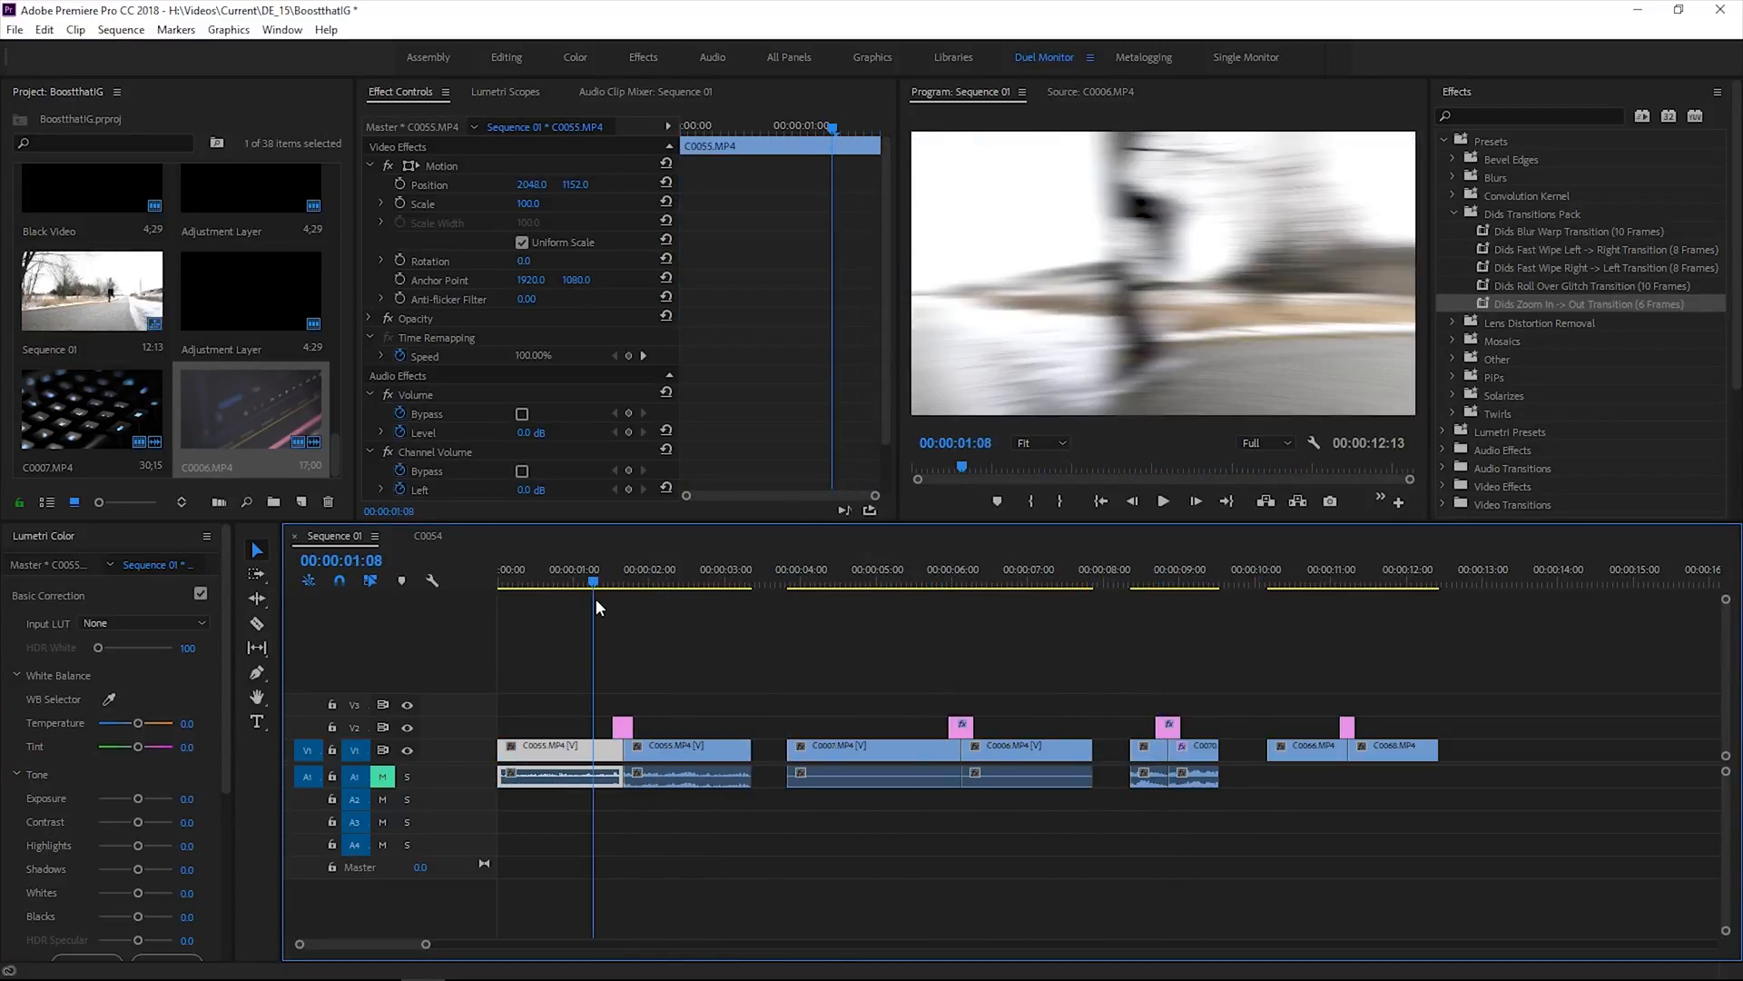
left_click(623, 581)
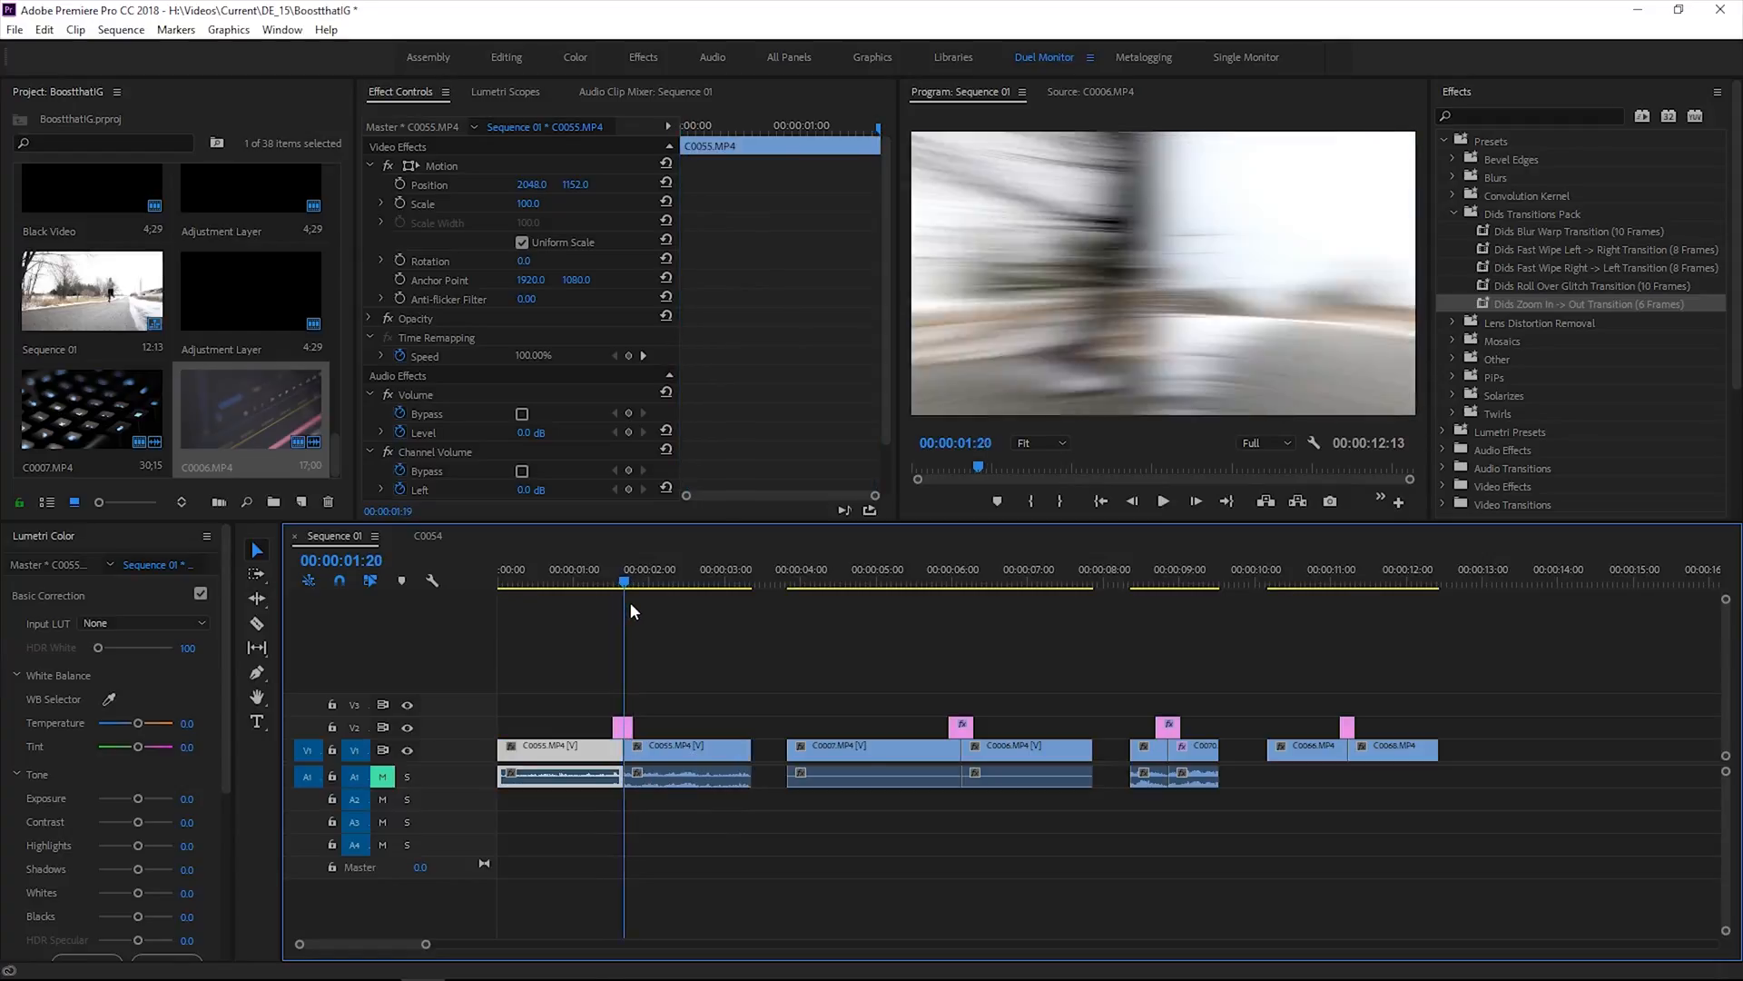
left_click(1163, 581)
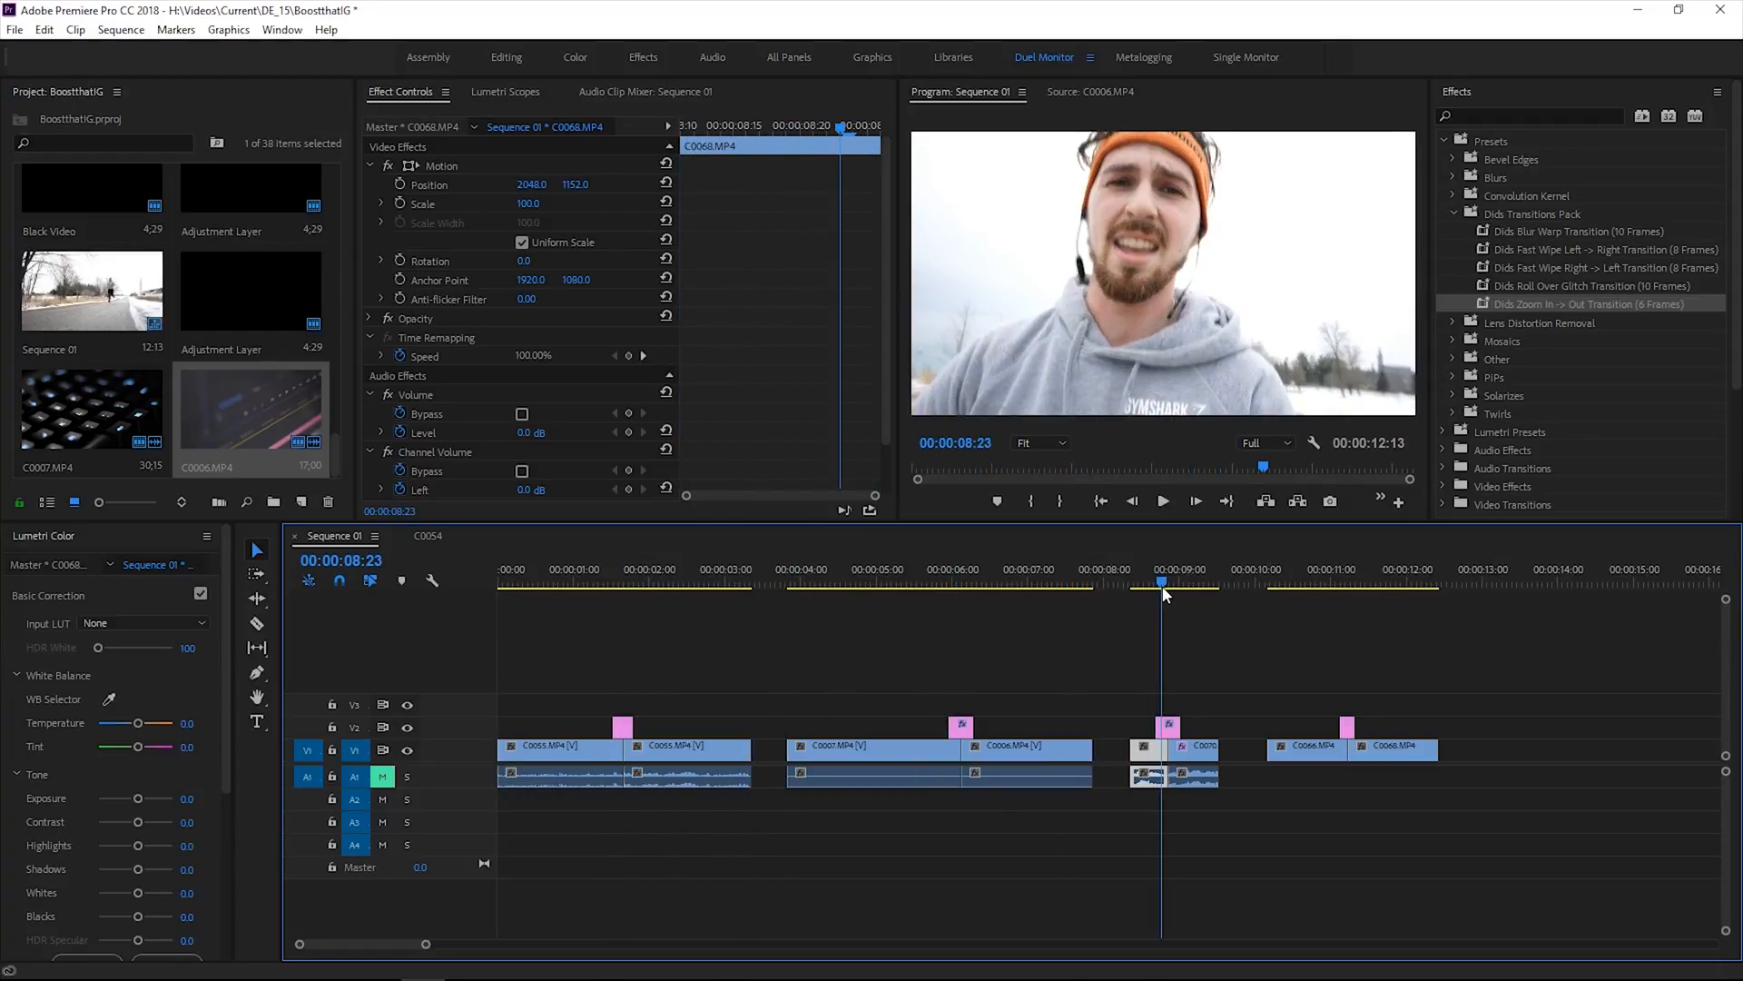